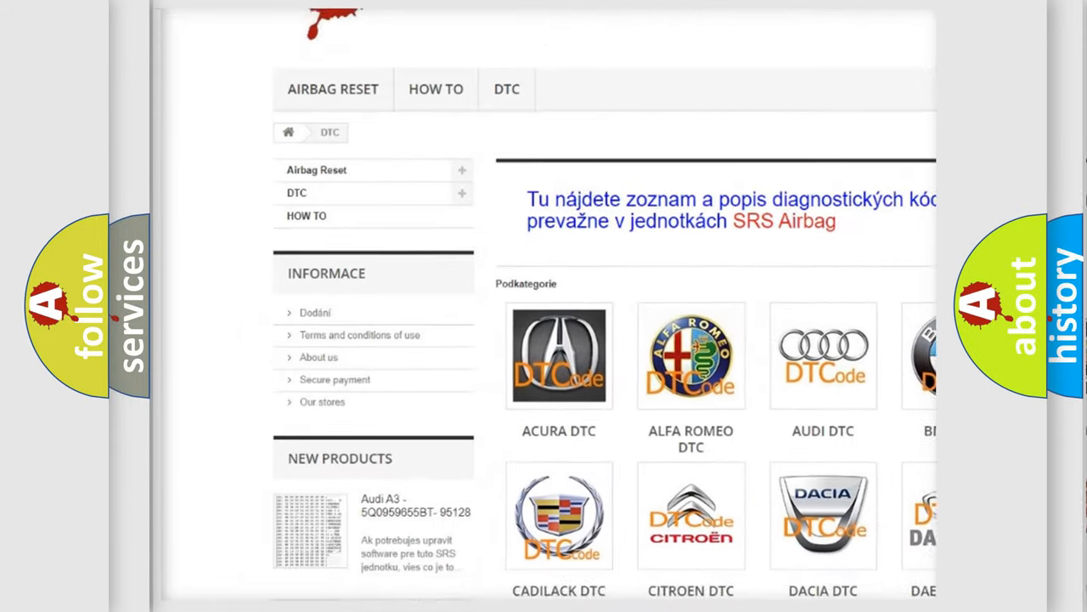
Step: Scroll the DTC category page past the brand logos into the B-series code list
{"action": "scroll", "scroll_direction": "down", "scroll_amount": 3}
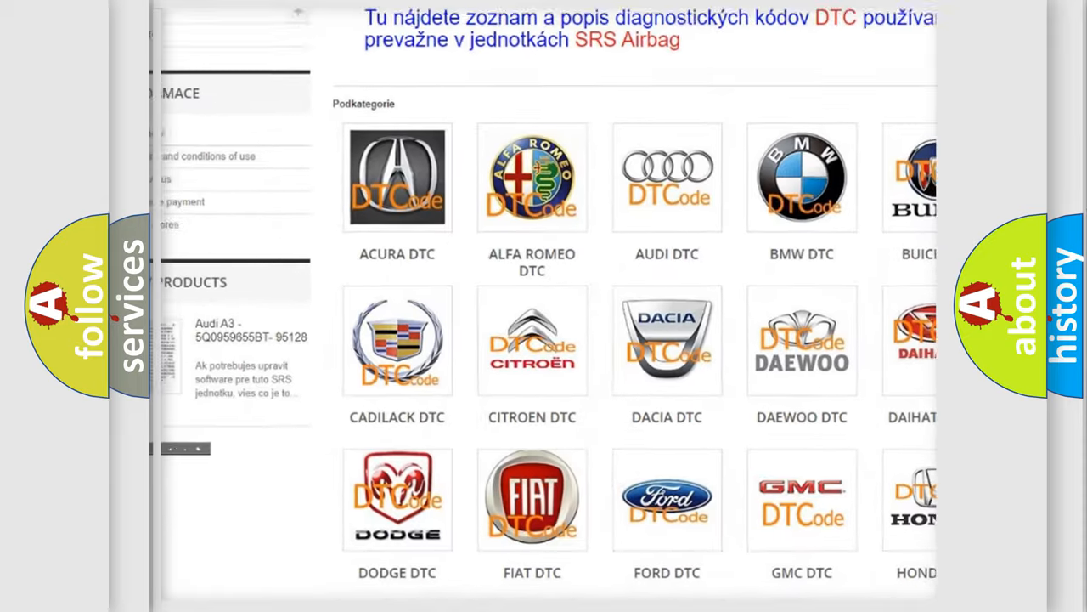
{"action": "scroll", "scroll_direction": "down", "scroll_amount": 3}
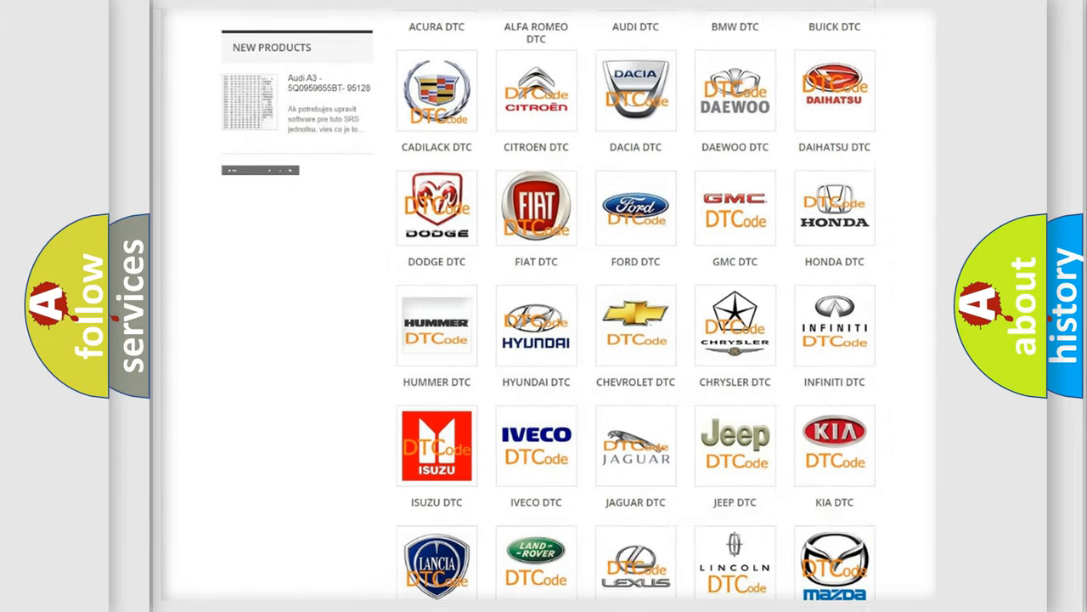
{"action": "scroll", "scroll_direction": "down", "scroll_amount": 3}
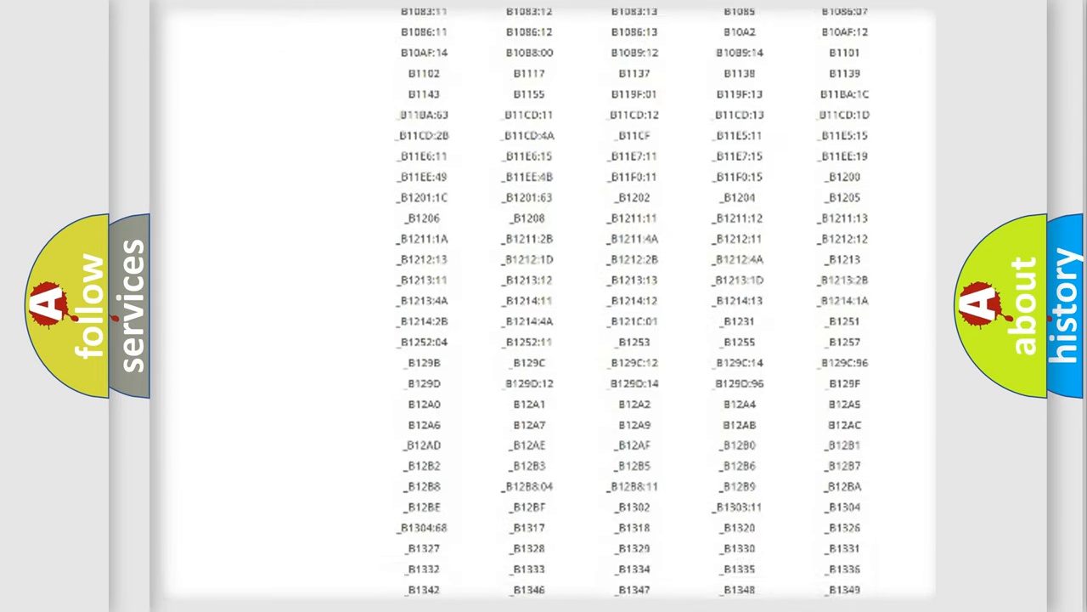
{"action": "scroll", "scroll_direction": "down", "scroll_amount": 3}
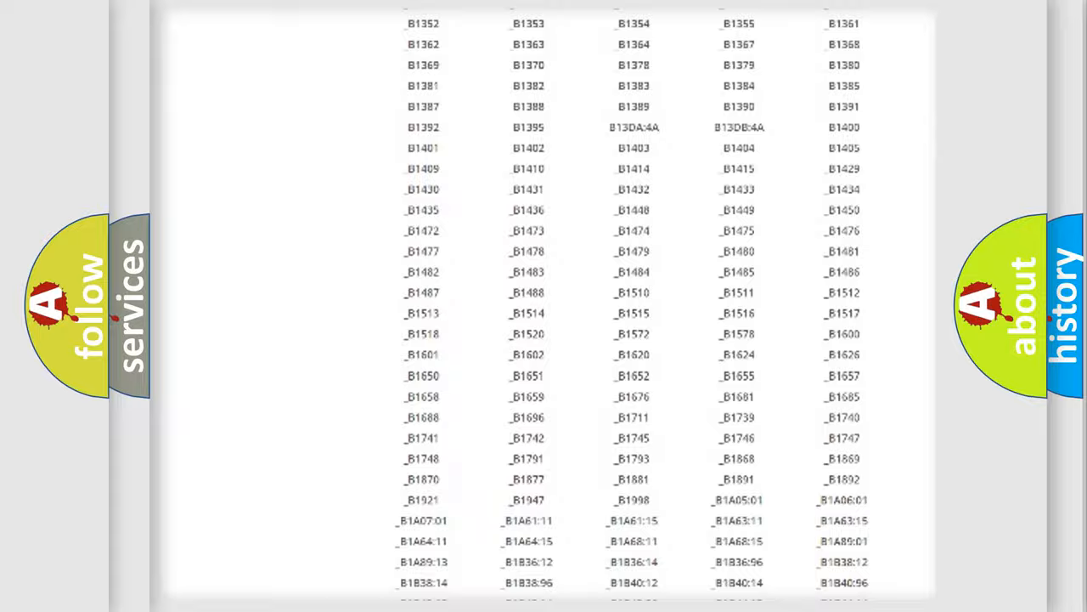
{"action": "scroll", "scroll_direction": "up", "scroll_amount": 3}
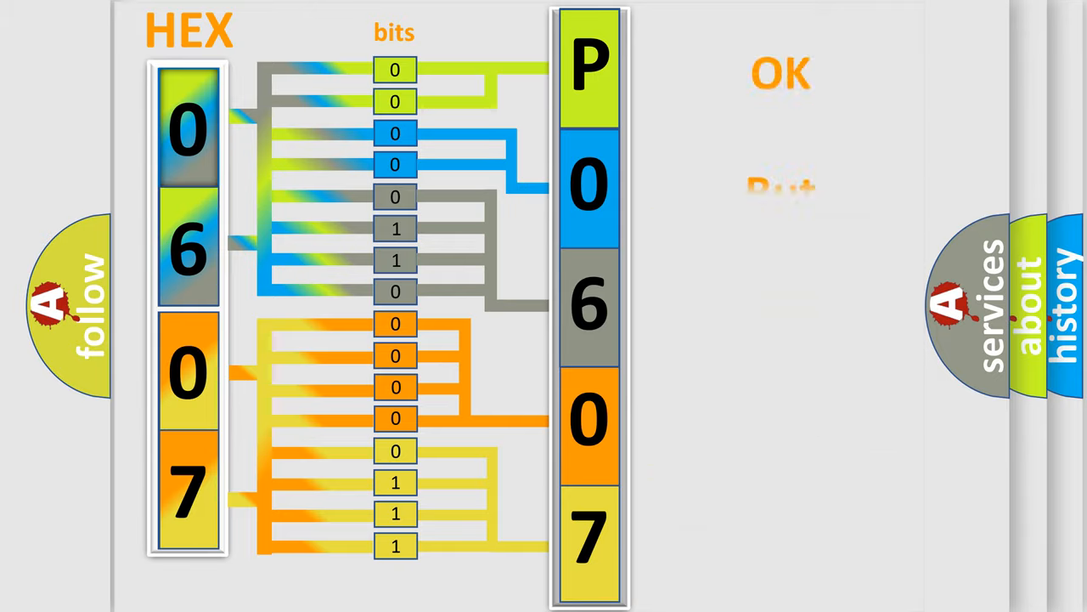
Step: Advance to the slide expanding hex 0607 into bits mapped to P0607
{"action": "left_click", "coordinate": [781, 75]}
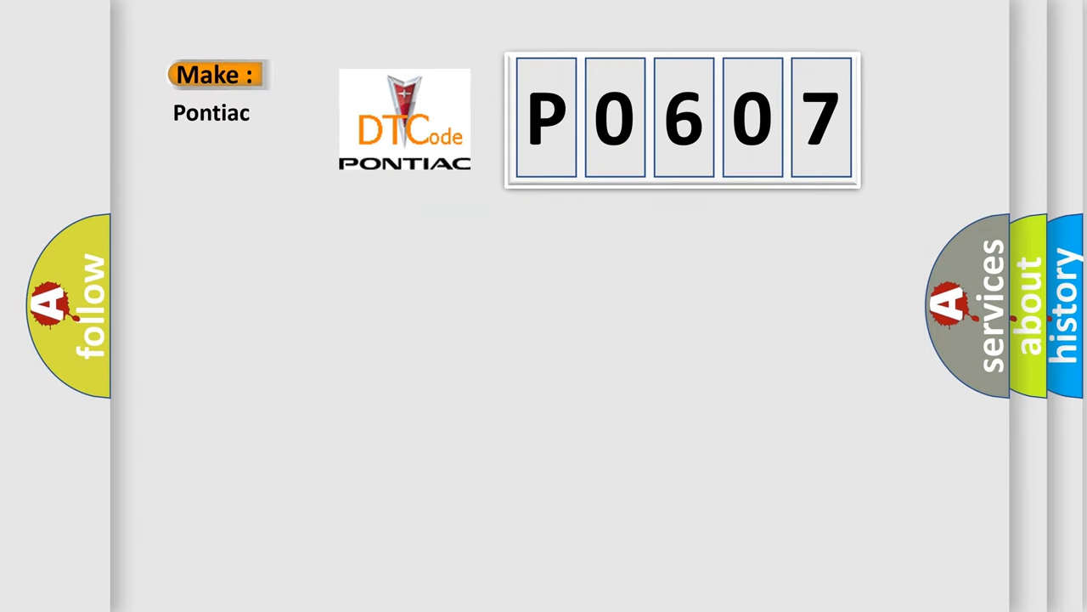